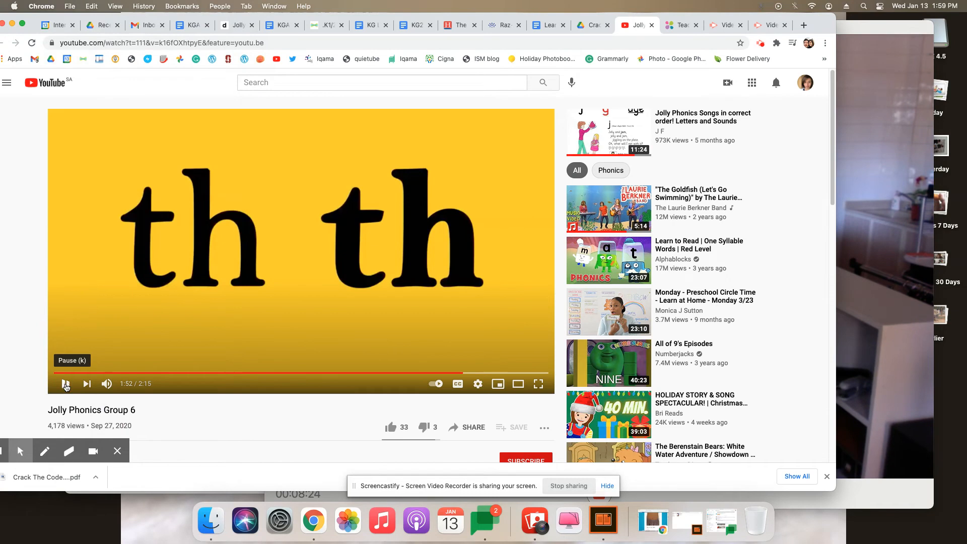
Step: Pause the Jolly Phonics Group 6 video at 1:55 on the large th letters
{"action": "left_click", "coordinate": [66, 384]}
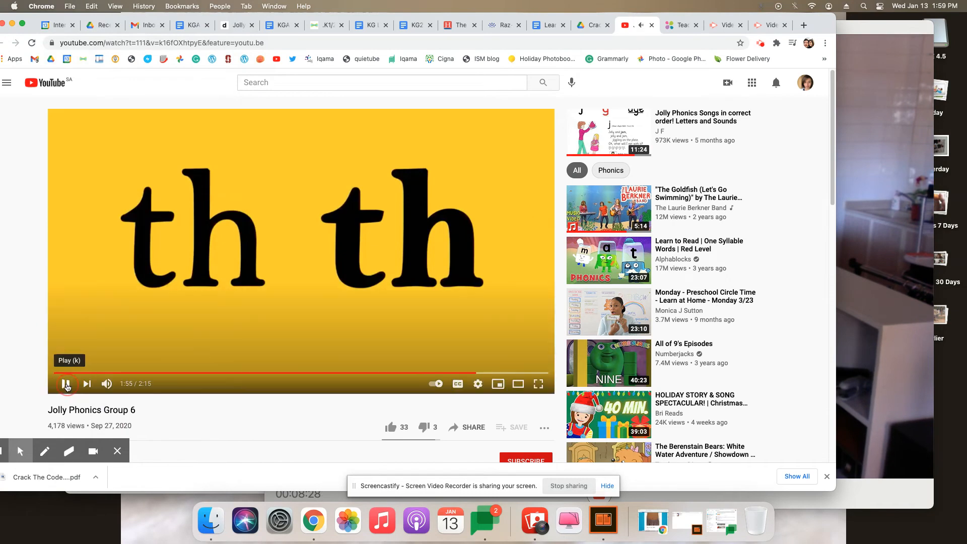
Step: Resume the lesson video and let it reach the th rude clown song slide
{"action": "left_click", "coordinate": [603, 520]}
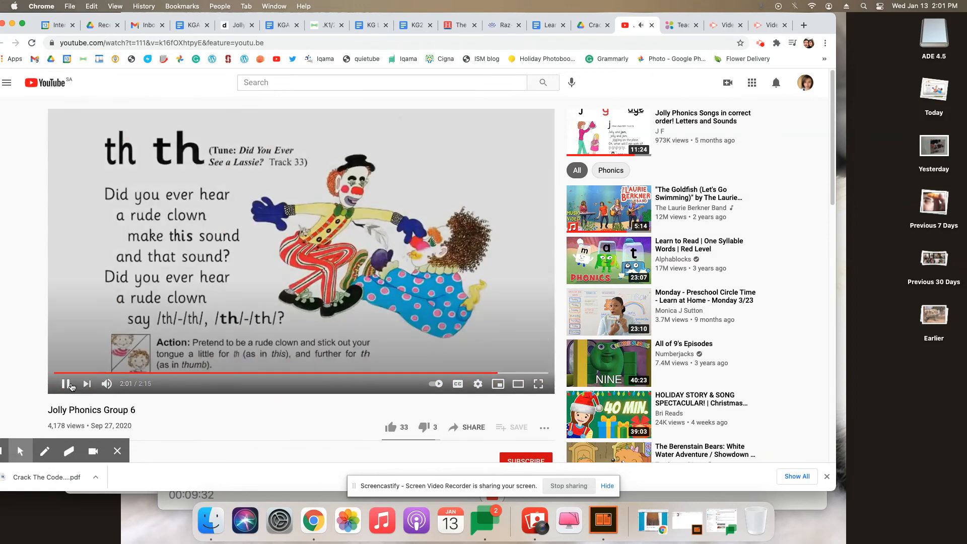
Step: Pause on the rude clown song slide and open Photo Booth's camera view beside it
{"action": "left_click", "coordinate": [66, 384]}
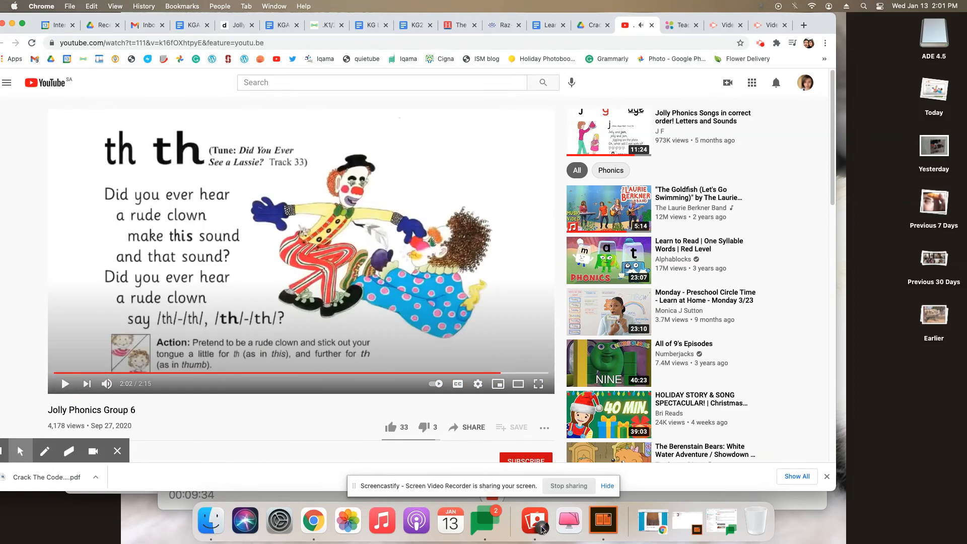
{"action": "left_click", "coordinate": [535, 520]}
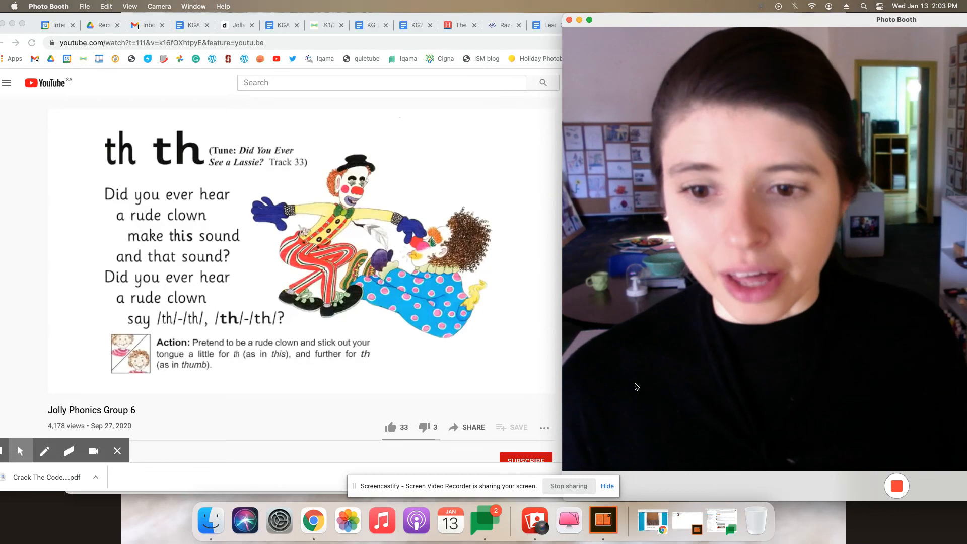
{"action": "left_click", "coordinate": [300, 251]}
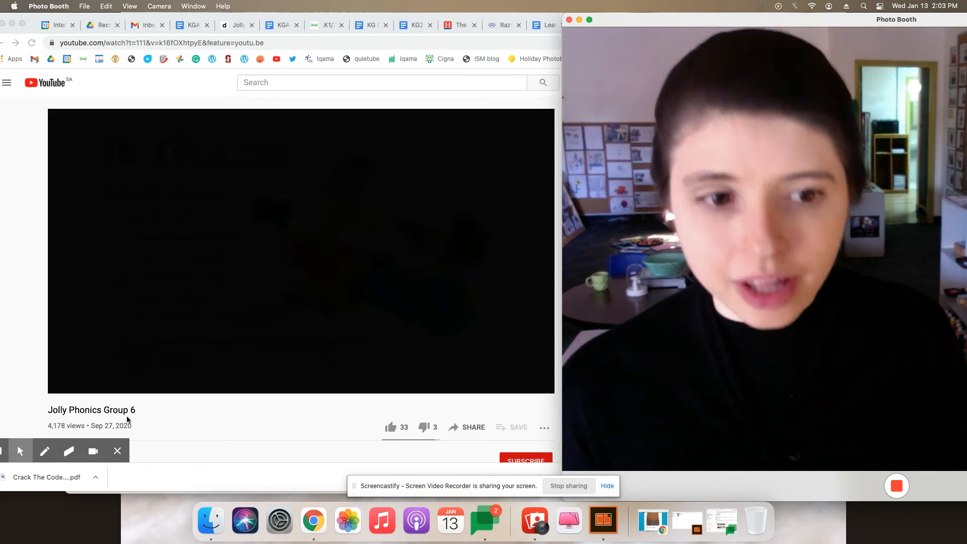